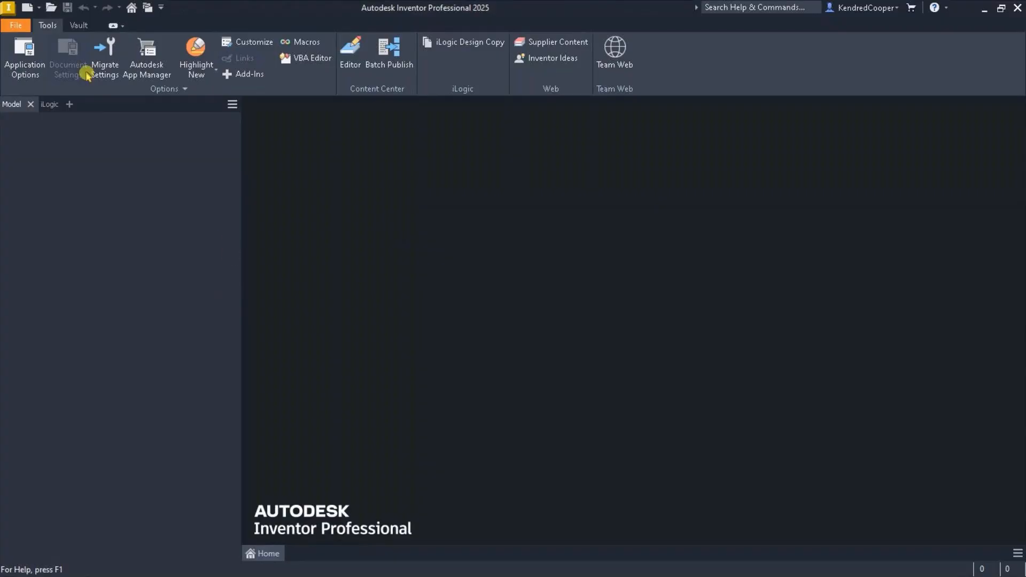
{"action": "mouse_move", "coordinate": [51, 7]}
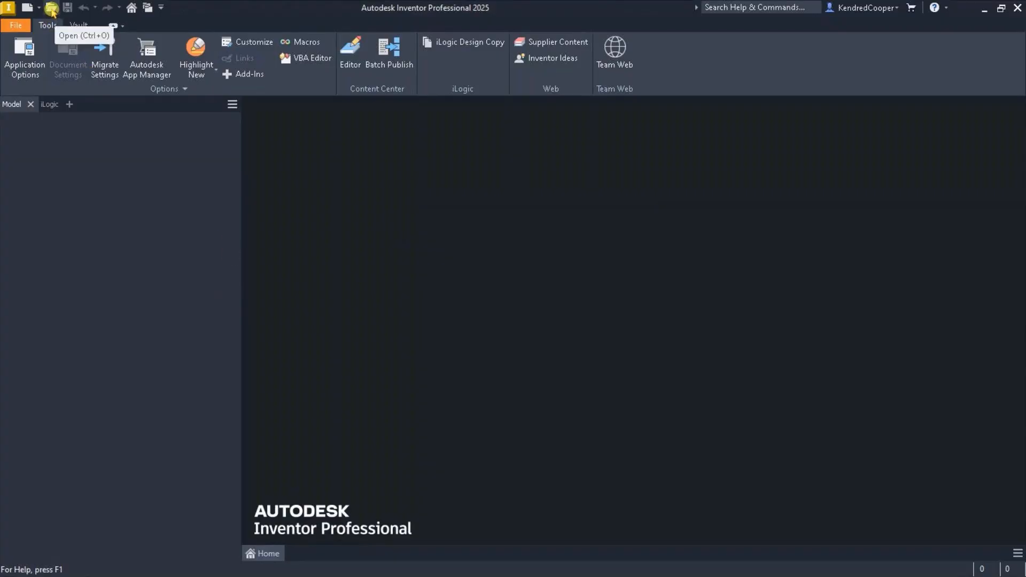
Bring up the Open file dialog from the Quick Access Toolbar.
{"action": "left_click", "coordinate": [50, 7]}
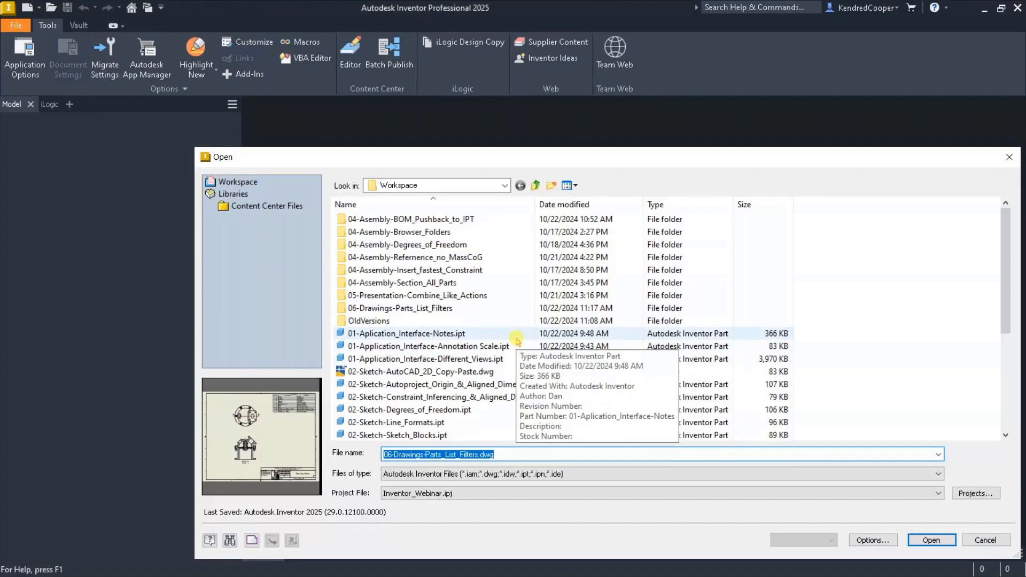
Open the 01-Application_Interface-Annotation Scale.ipt part with its dimensioned sketch.
{"action": "left_click", "coordinate": [406, 256]}
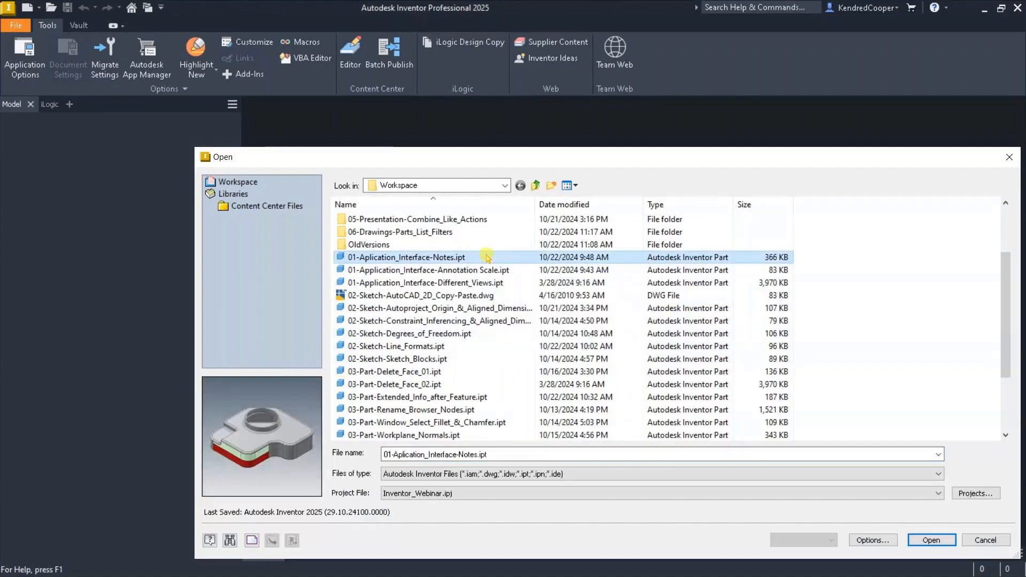
{"action": "left_click", "coordinate": [430, 269]}
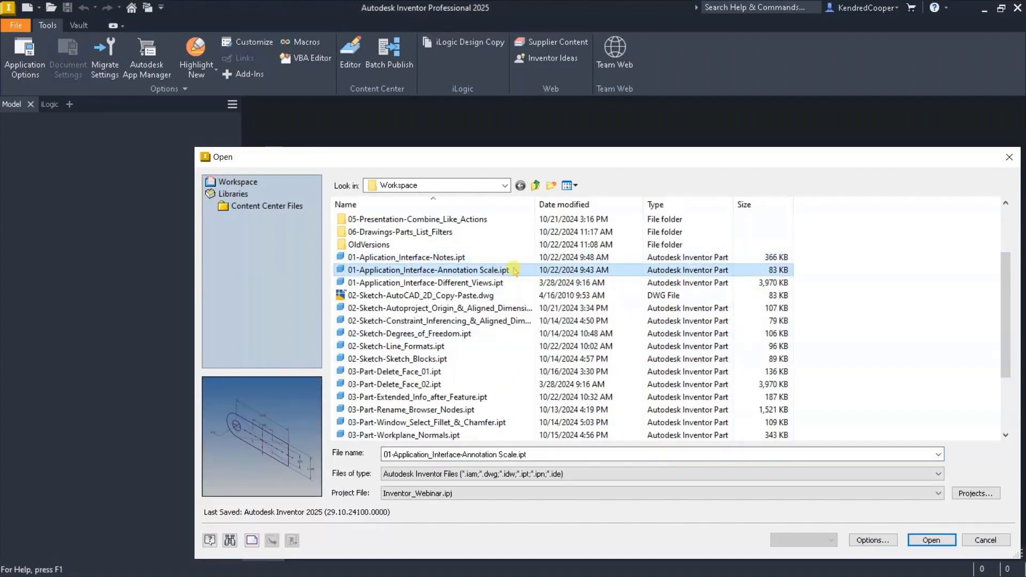
{"action": "left_click", "coordinate": [930, 540]}
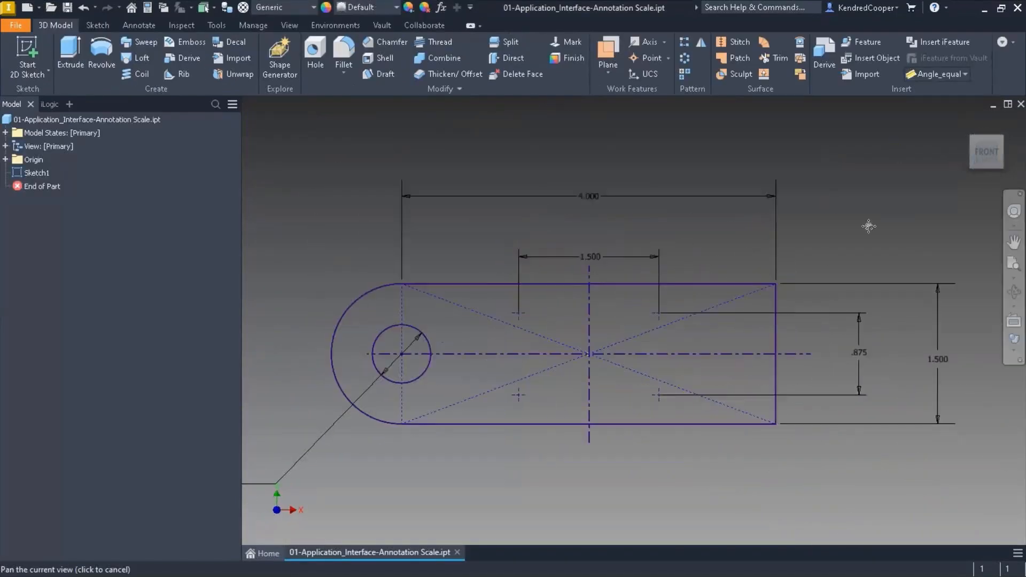
Centre the sketch in the view and bring up the Application Options dialog.
{"action": "left_click_drag", "start_coordinate": [868, 226], "coordinate": [898, 217]}
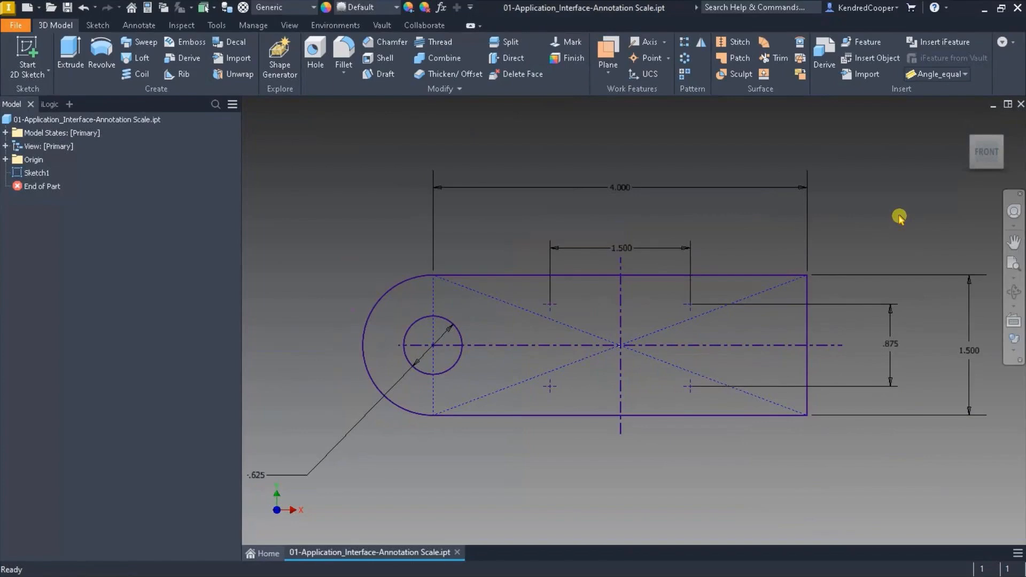
{"action": "mouse_move", "coordinate": [519, 219]}
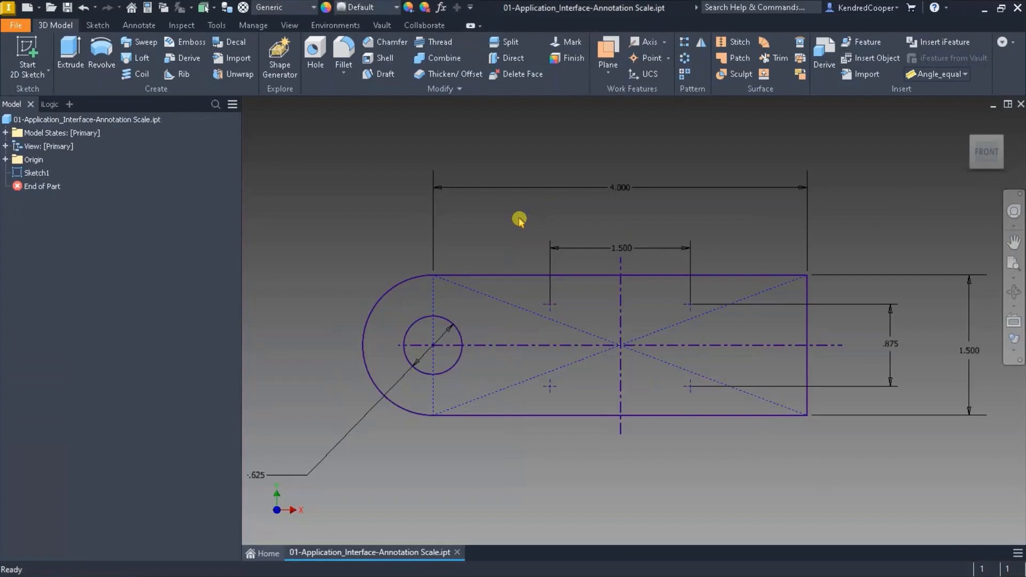
{"action": "mouse_move", "coordinate": [508, 244]}
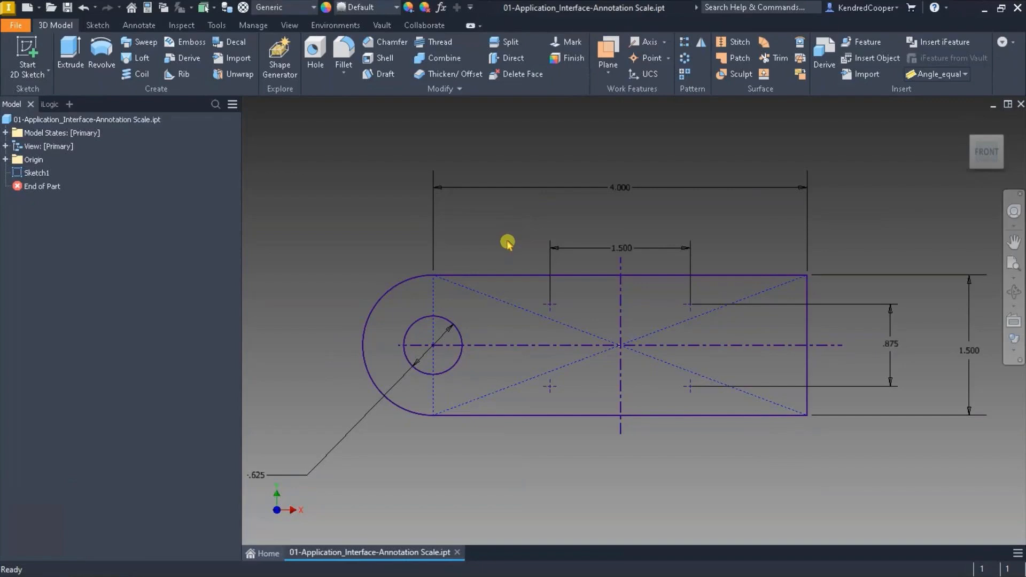
{"action": "mouse_move", "coordinate": [512, 224]}
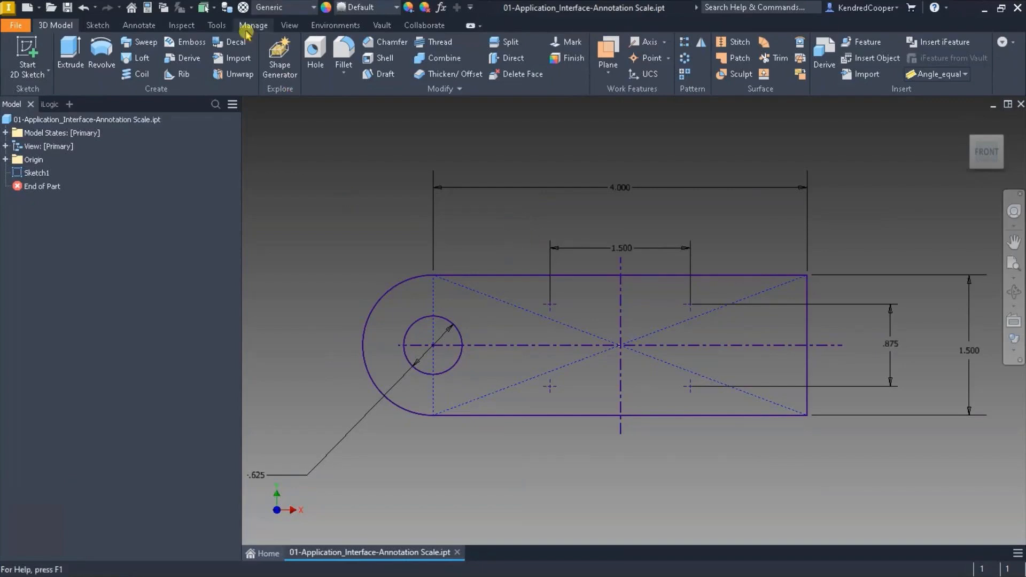
{"action": "left_click", "coordinate": [216, 24]}
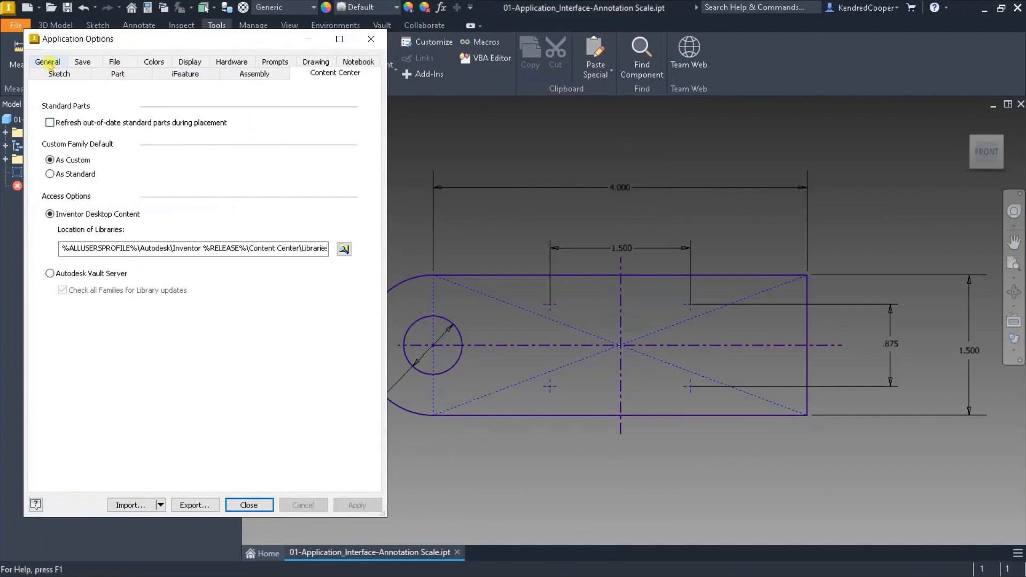
Show the General settings page containing the Annotation scale value.
{"action": "left_click", "coordinate": [47, 62]}
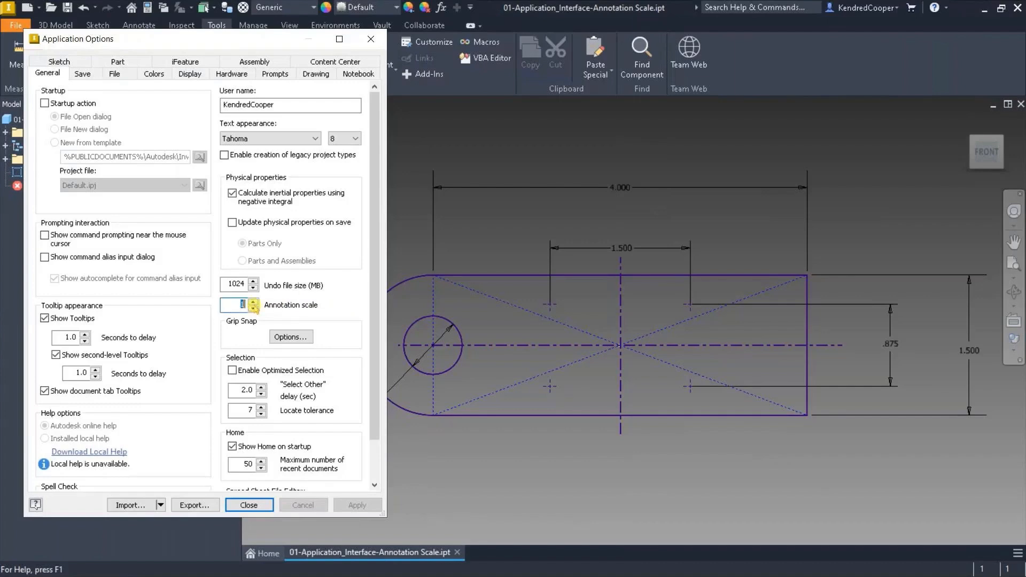
{"action": "mouse_move", "coordinate": [849, 369]}
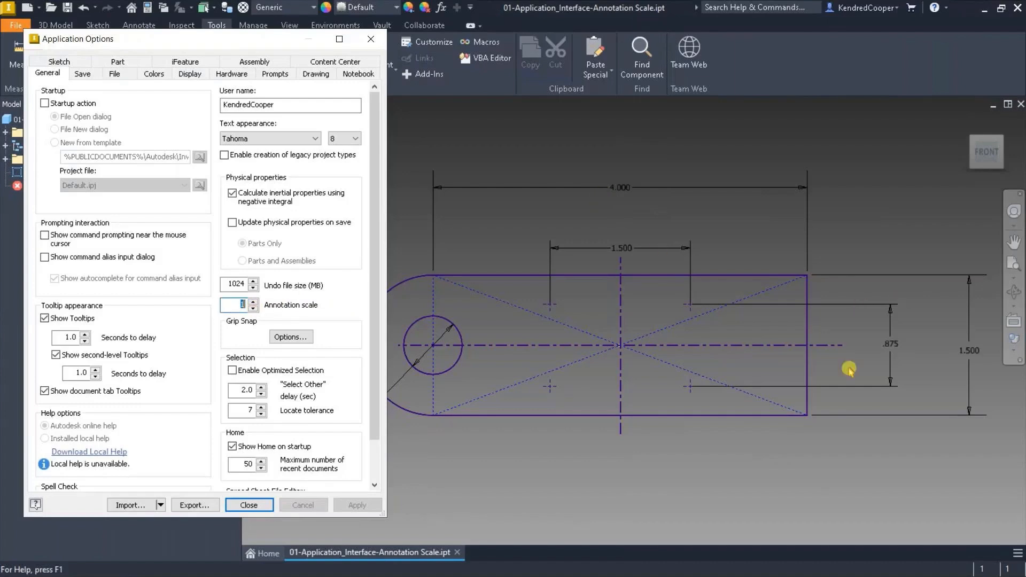
{"action": "mouse_move", "coordinate": [581, 403]}
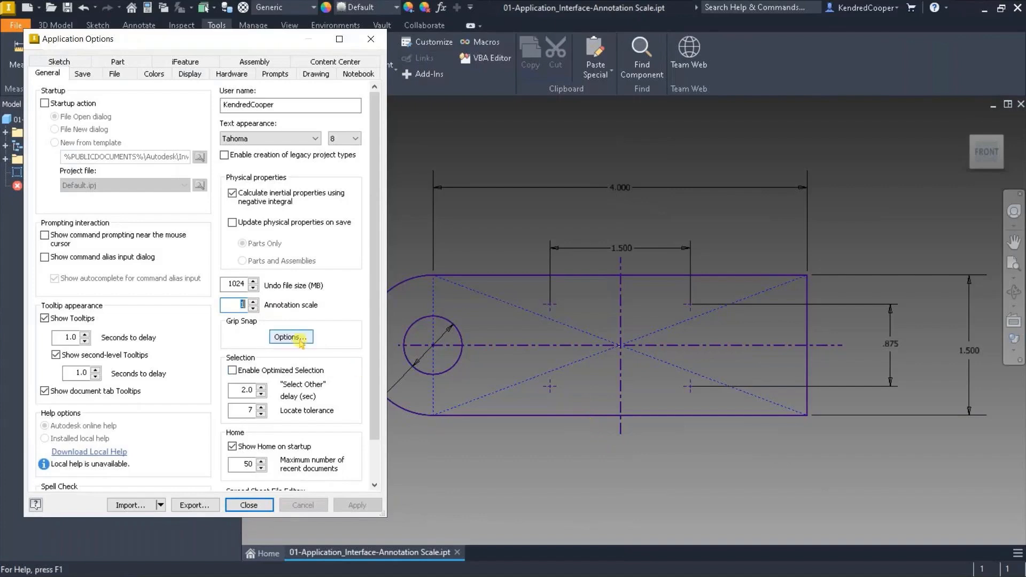
Set the Annotation scale to 1.5 so sketch dimensions display larger.
{"action": "type", "text": "1.5"}
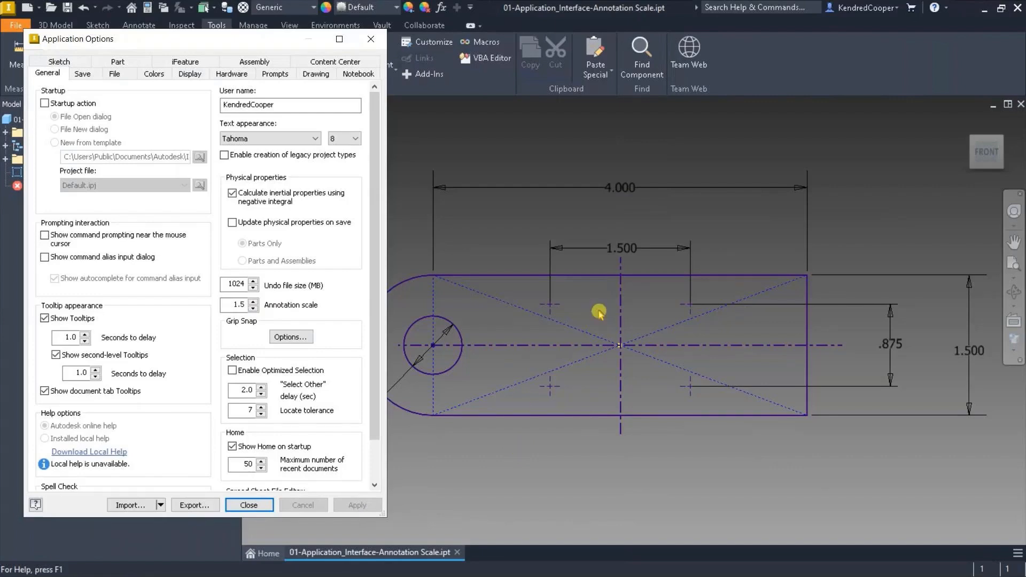
{"action": "mouse_move", "coordinate": [471, 487]}
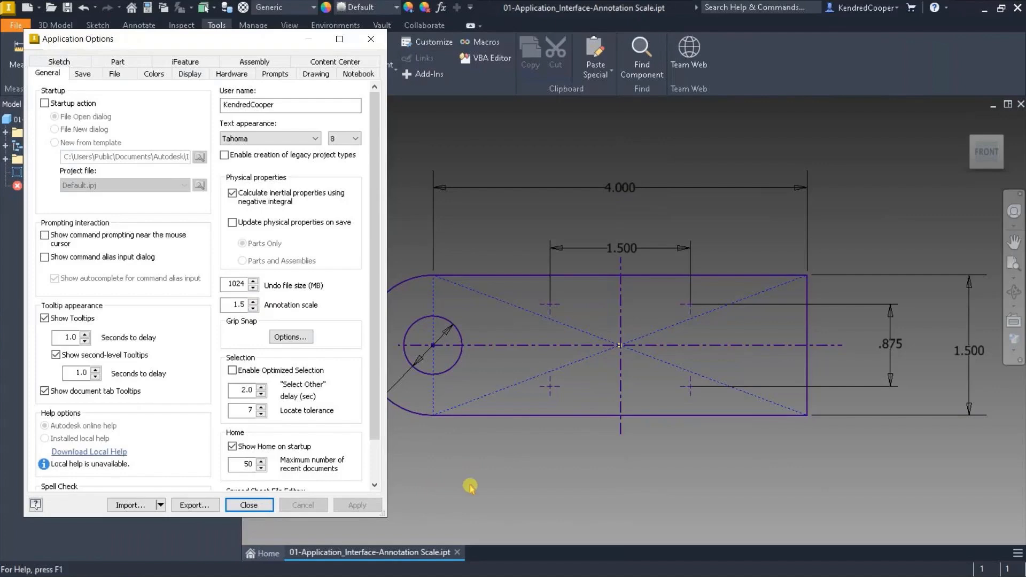
{"action": "mouse_move", "coordinate": [595, 327]}
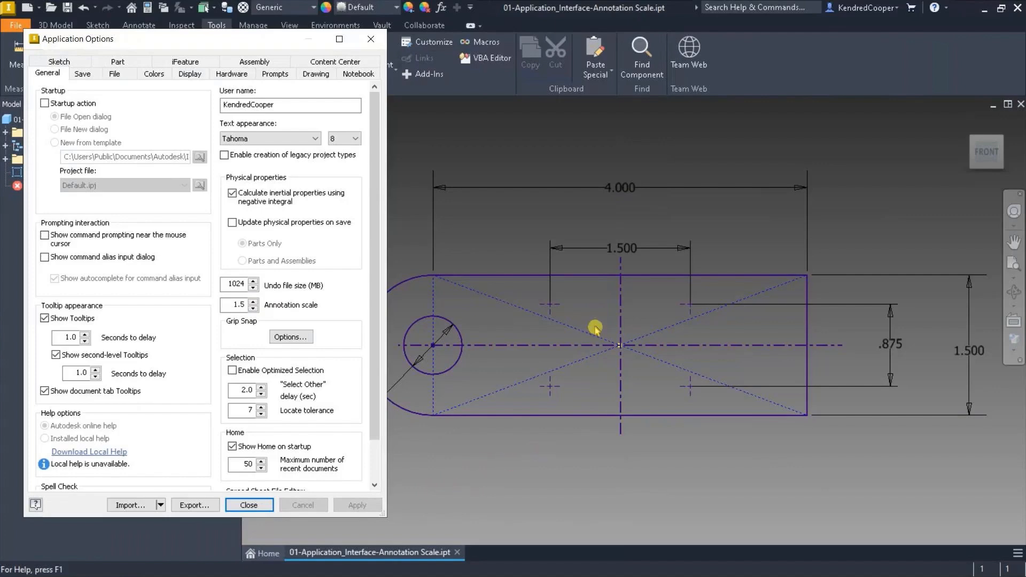
{"action": "mouse_move", "coordinate": [659, 310]}
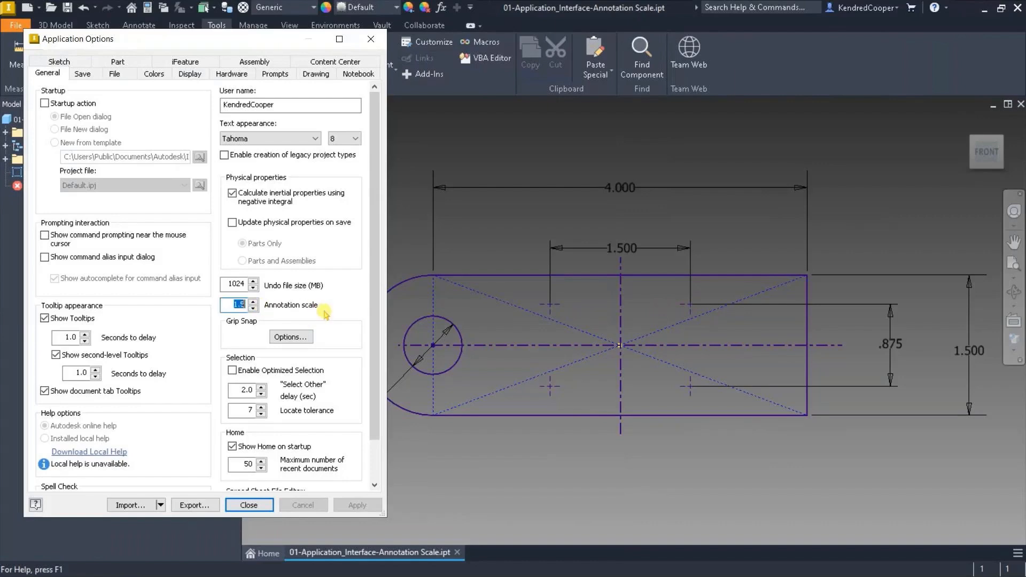
{"action": "type", "text": "2"}
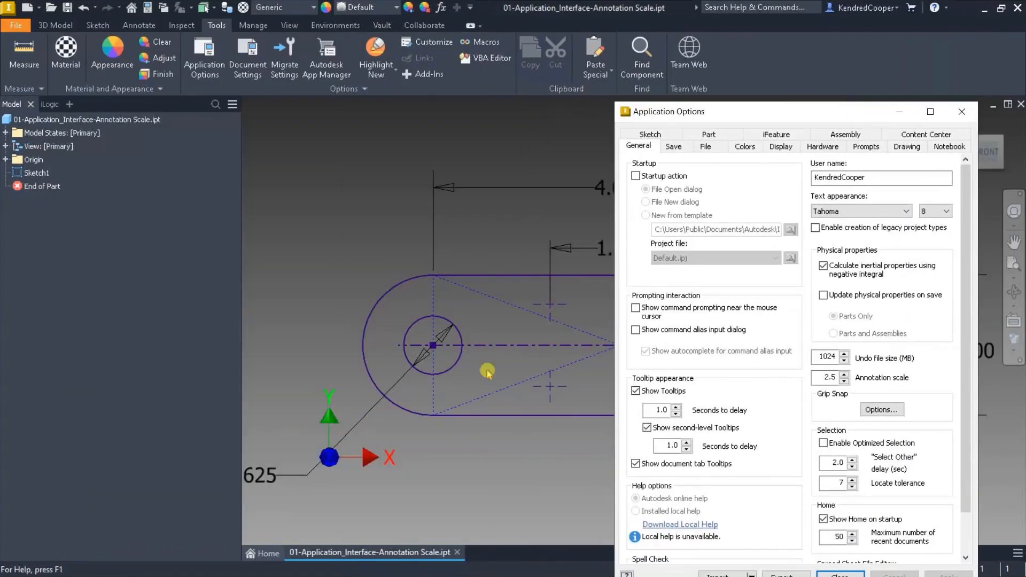
{"action": "left_click_drag", "start_coordinate": [786, 111], "coordinate": [369, 52]}
{"action": "type", "text": "1.5"}
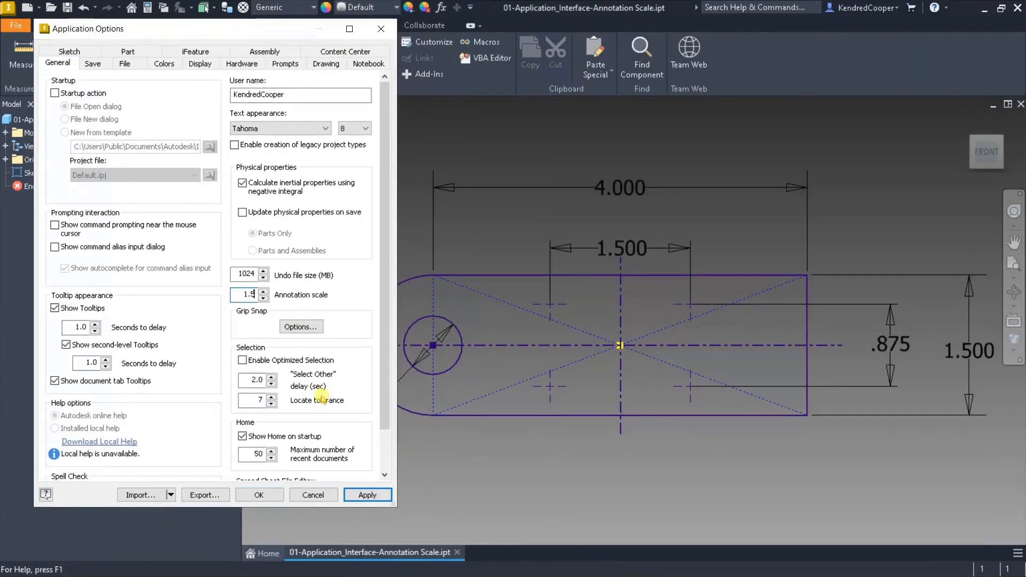
{"action": "left_click", "coordinate": [366, 495]}
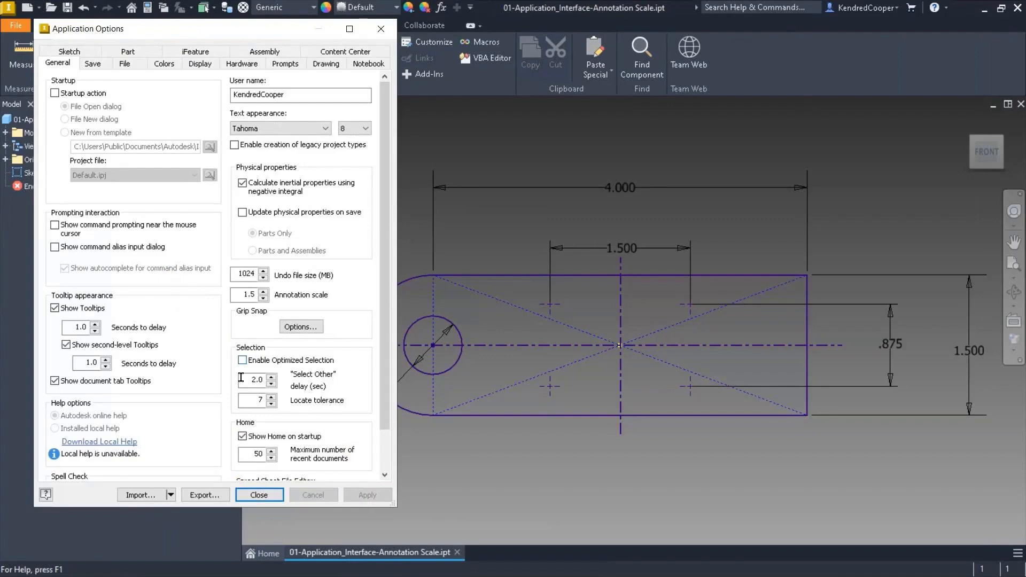
Set the Annotation scale to 5 and apply it, enlarging dimensions and origin icons.
{"action": "type", "text": "5"}
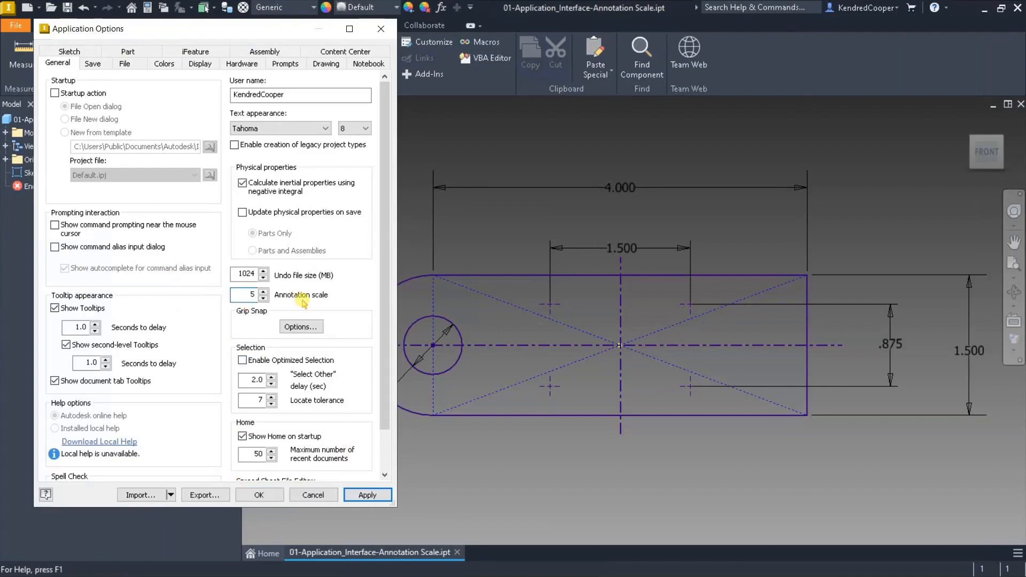
{"action": "left_click", "coordinate": [367, 495]}
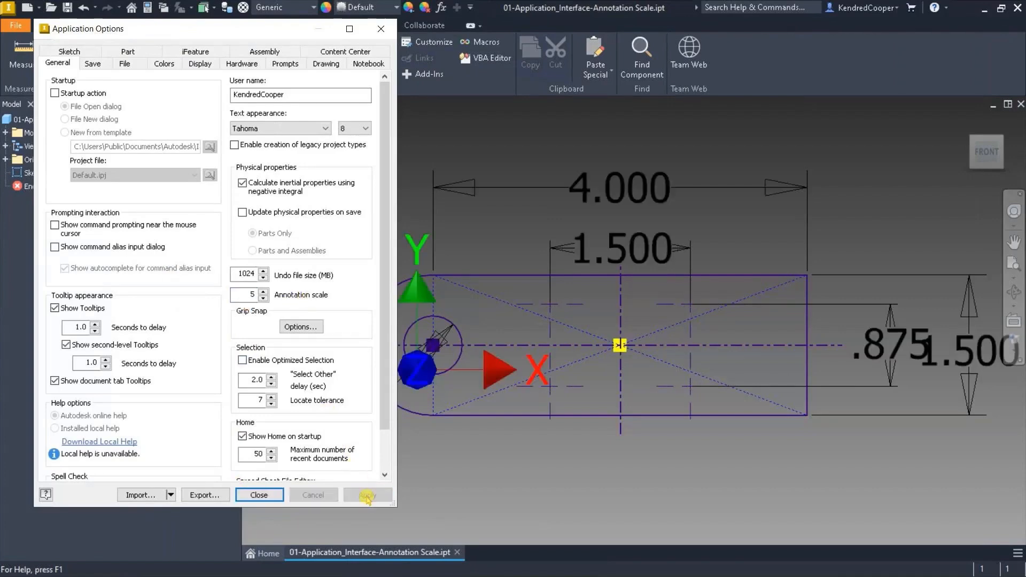